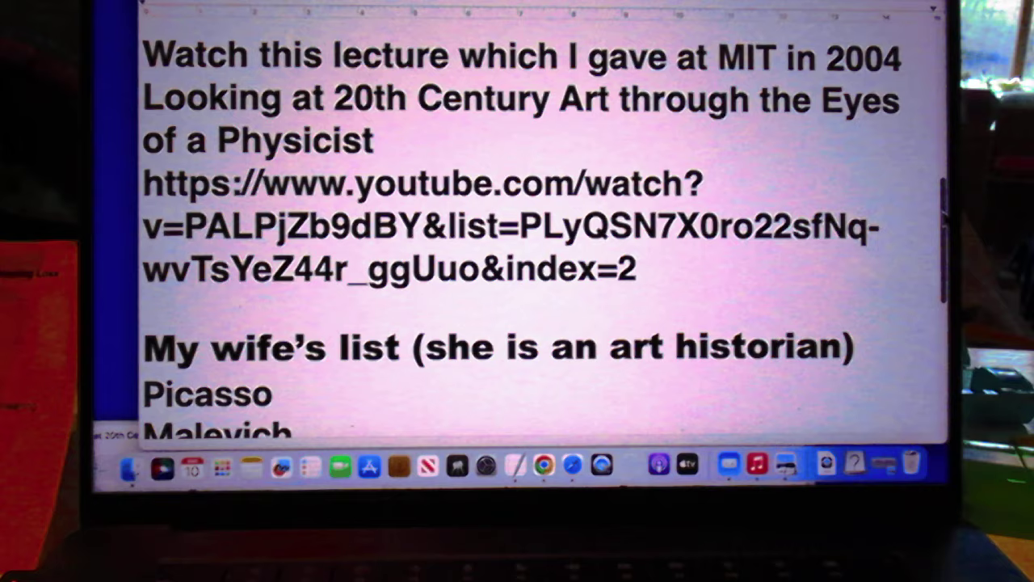
pyautogui.scroll(-3)
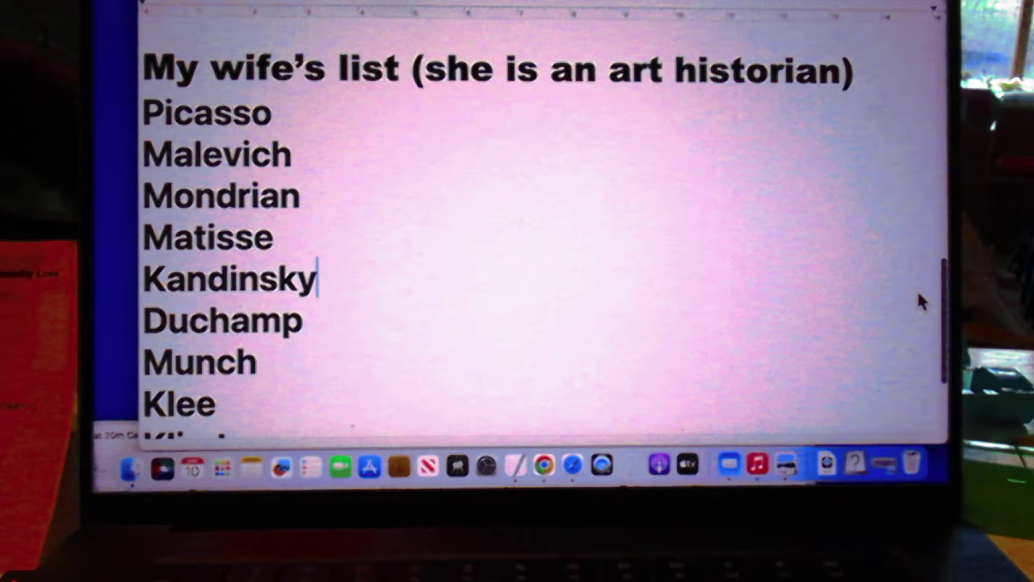